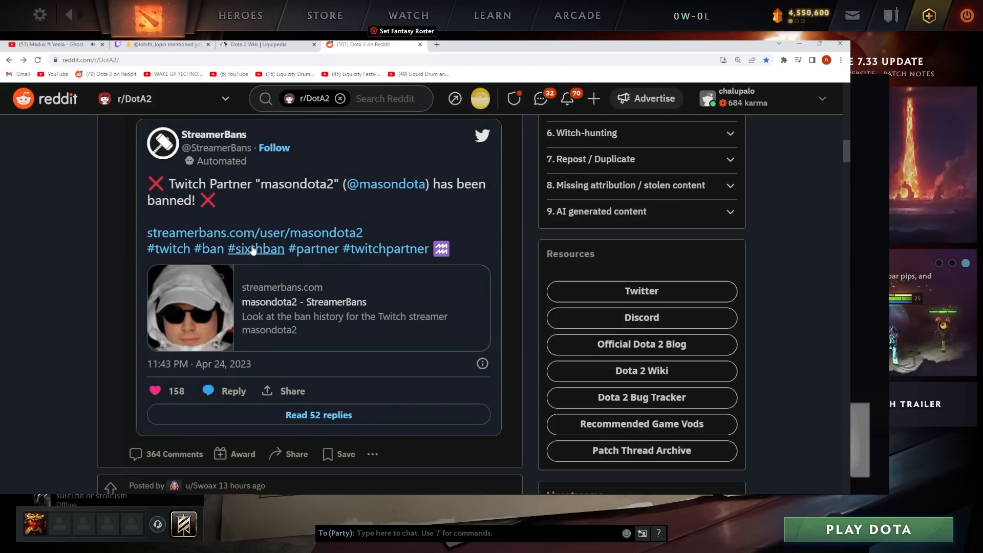
mouse_move(185, 459)
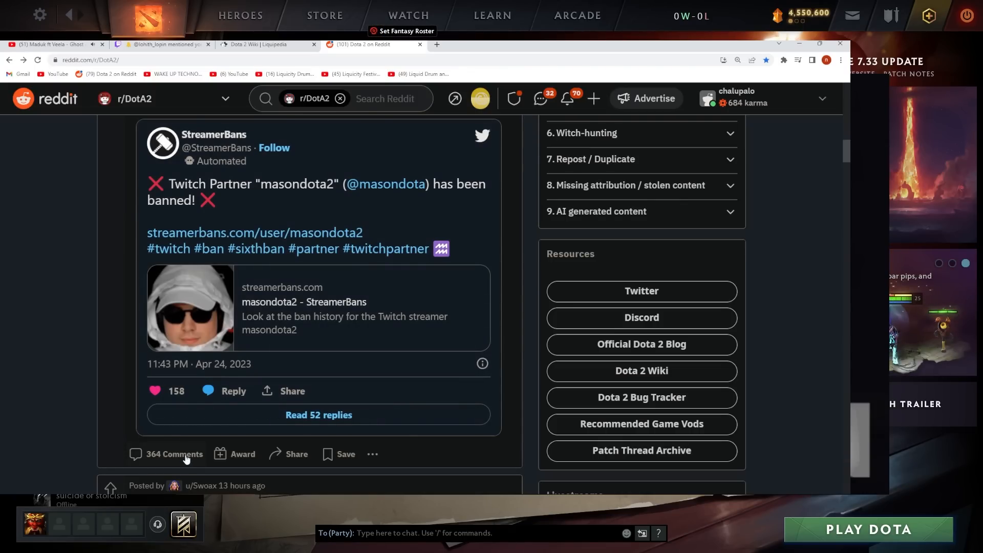
click(173, 454)
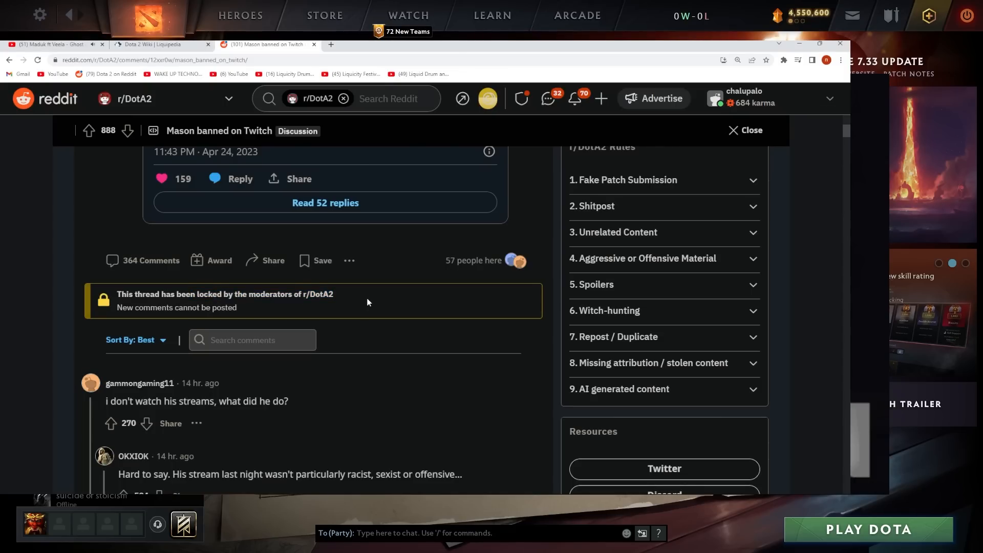
scroll(down, 3)
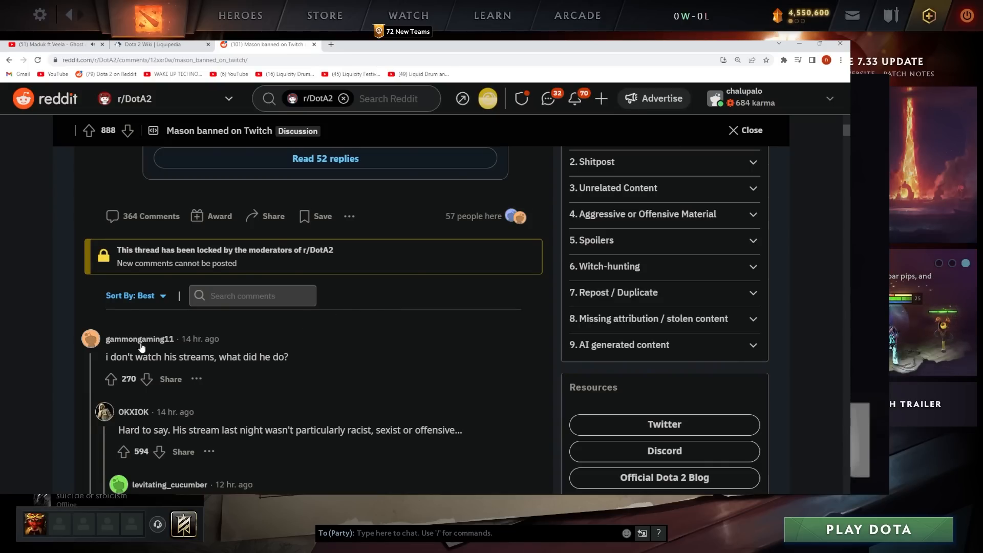
double_click(129, 430)
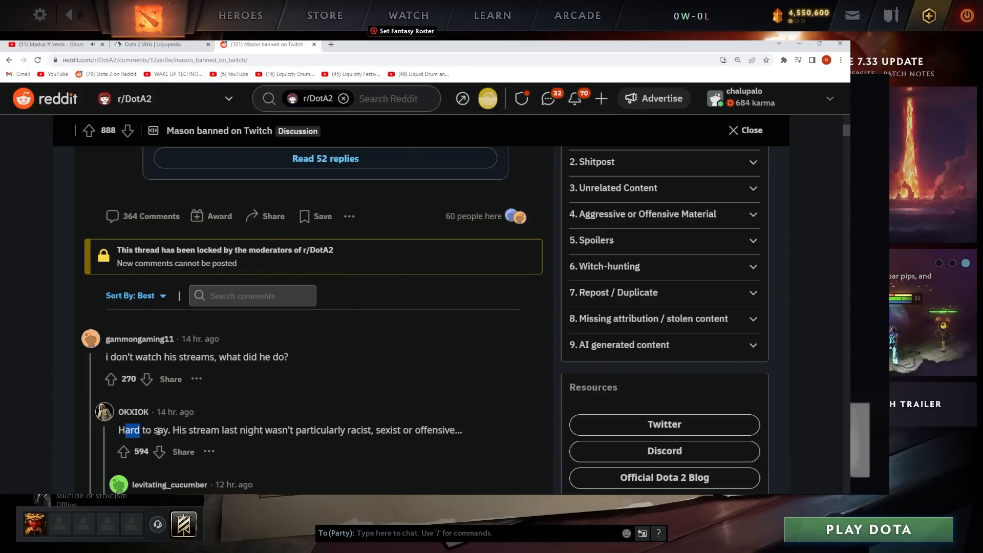
drag(132, 430, 438, 430)
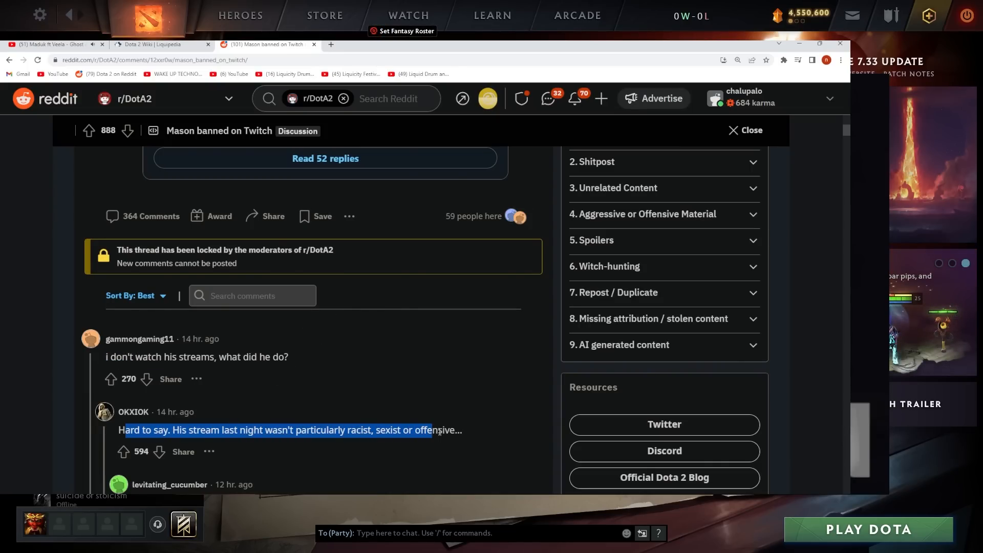
scroll(down, 3)
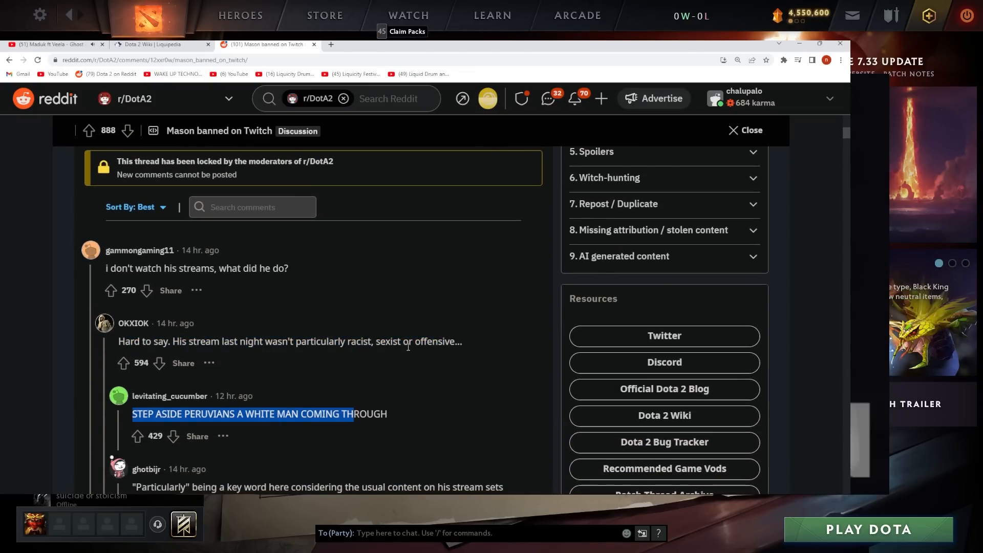
scroll(down, 3)
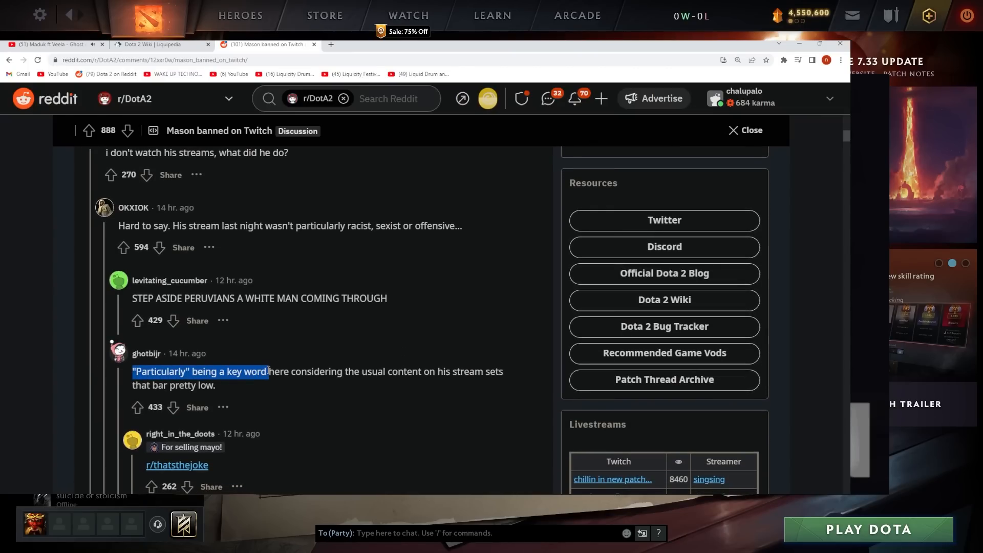
drag(269, 371, 498, 385)
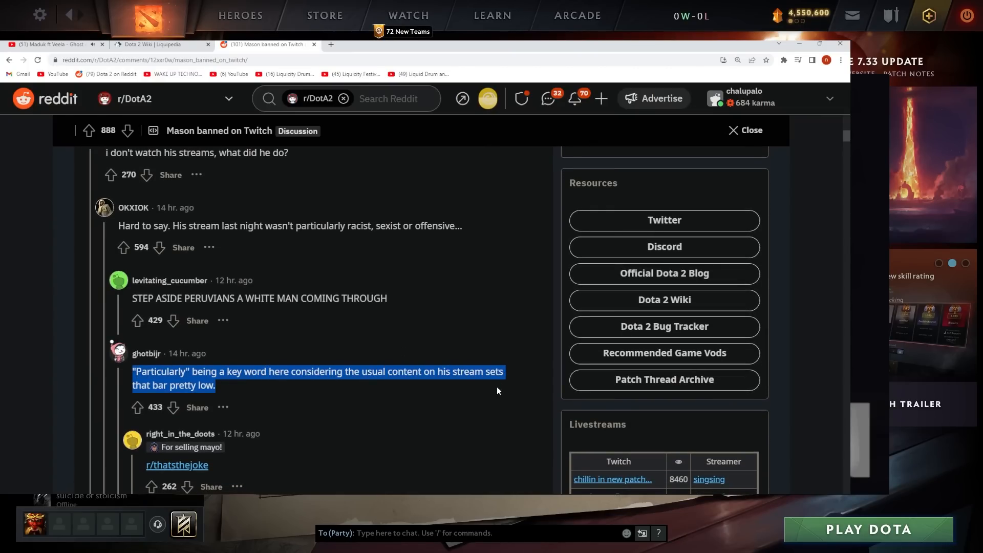
scroll(down, 3)
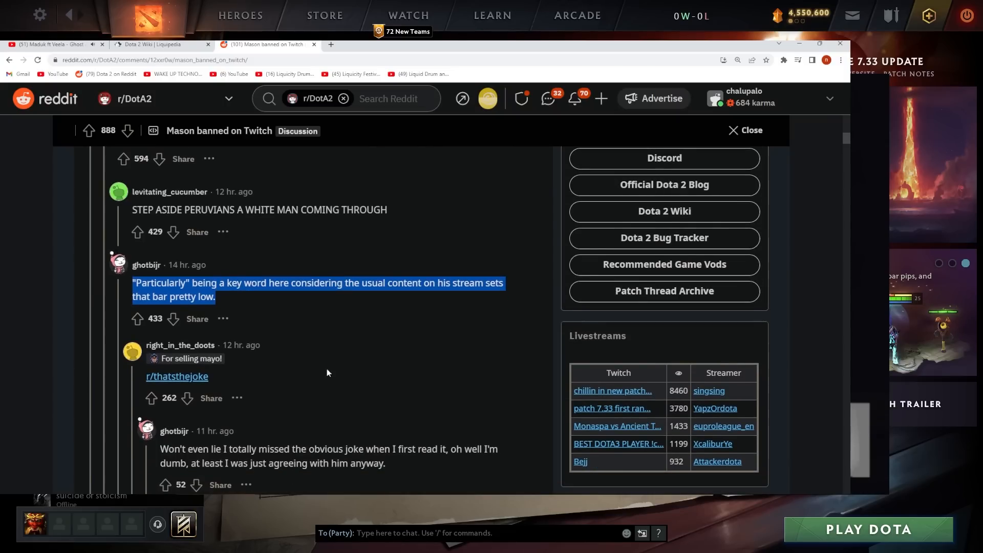
scroll(down, 3)
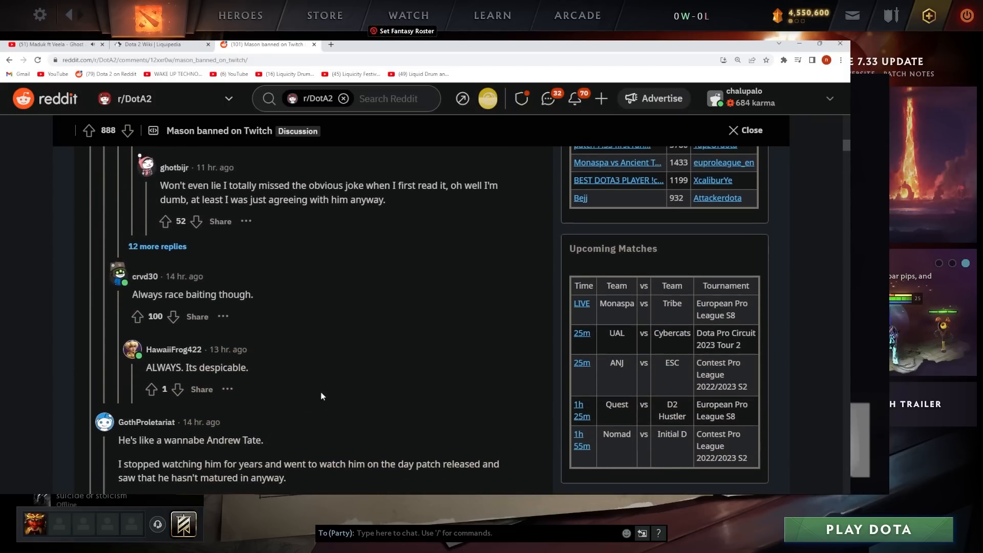
scroll(down, 3)
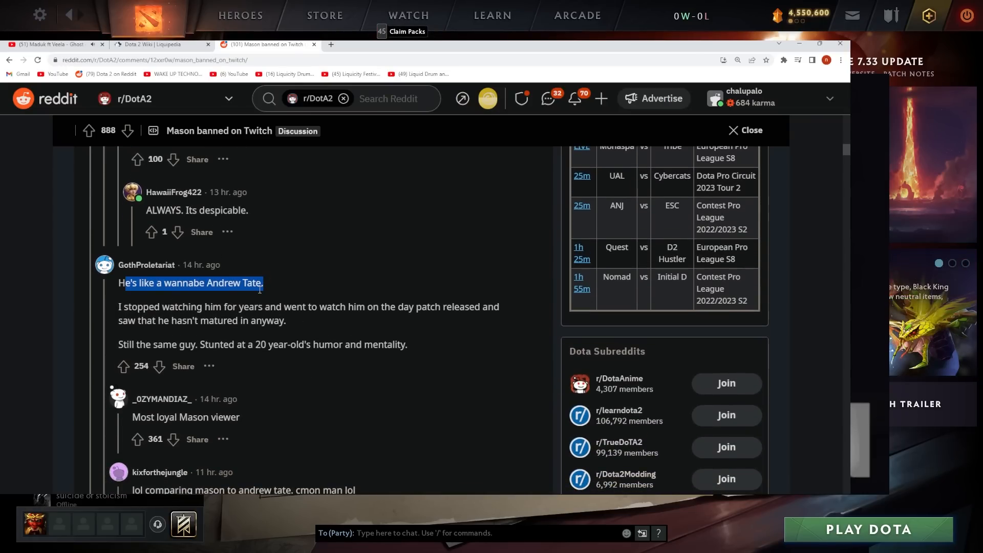
click(214, 312)
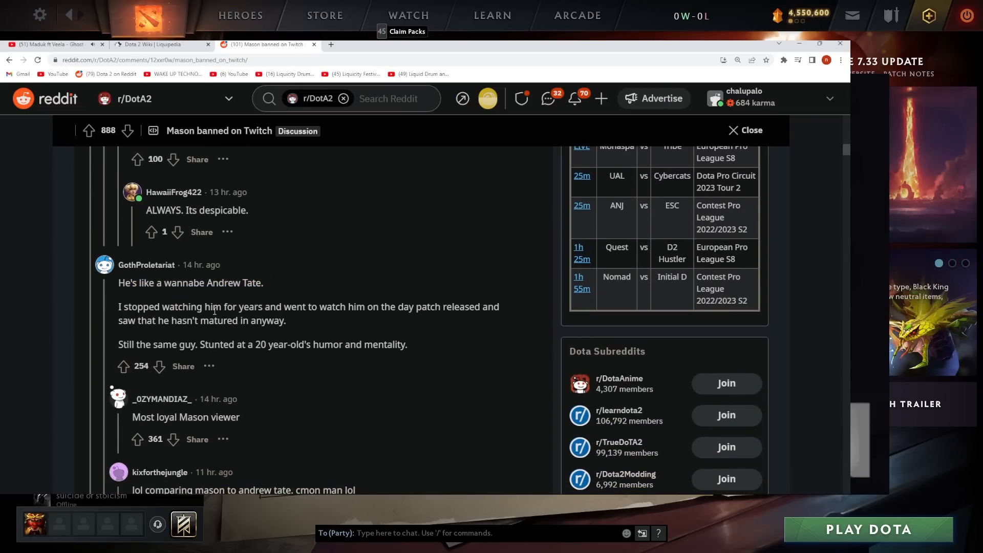
drag(120, 307, 285, 320)
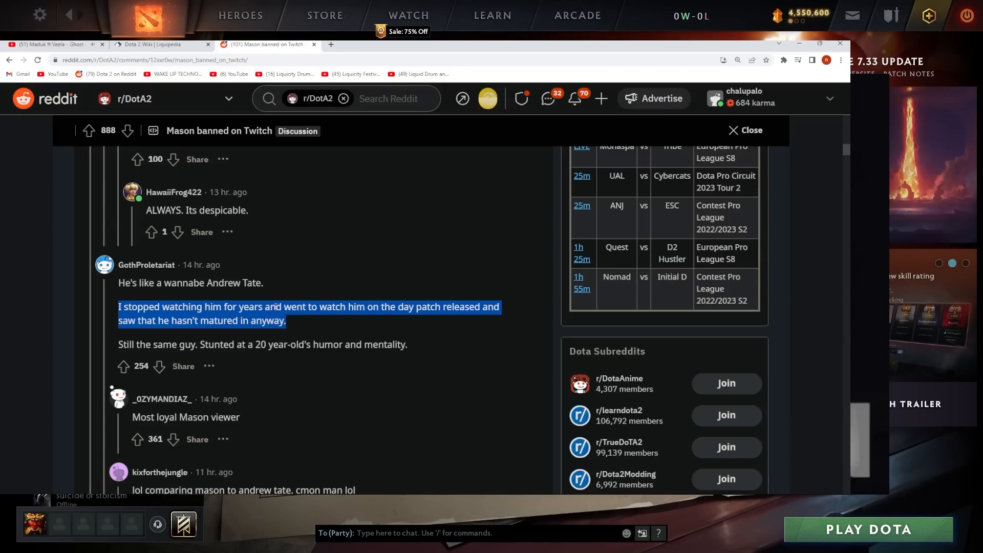
scroll(down, 3)
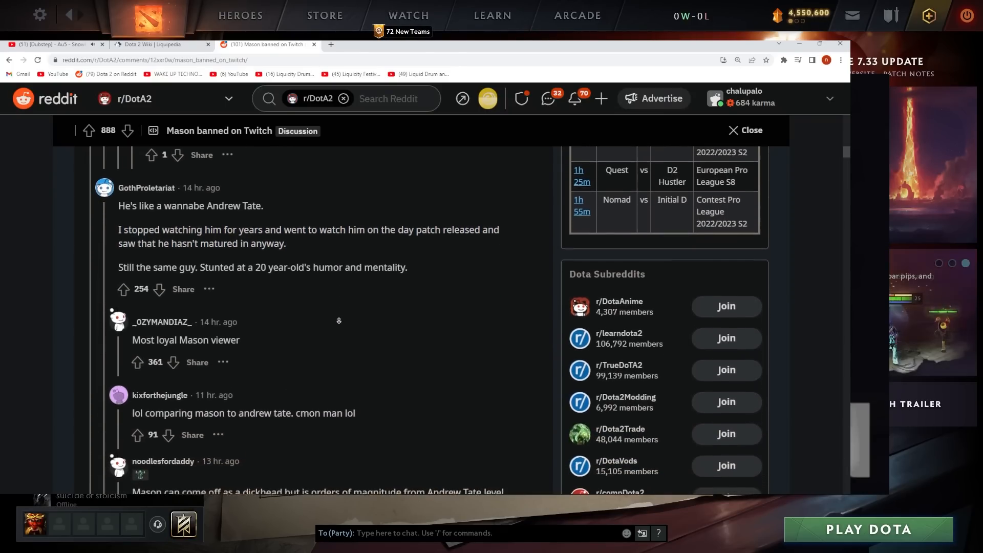
scroll(down, 3)
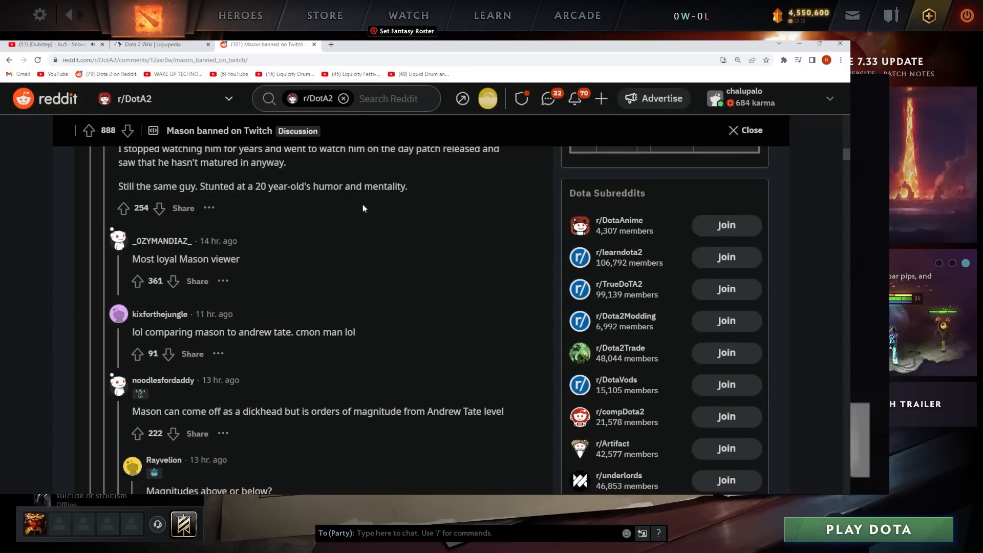
scroll(down, 3)
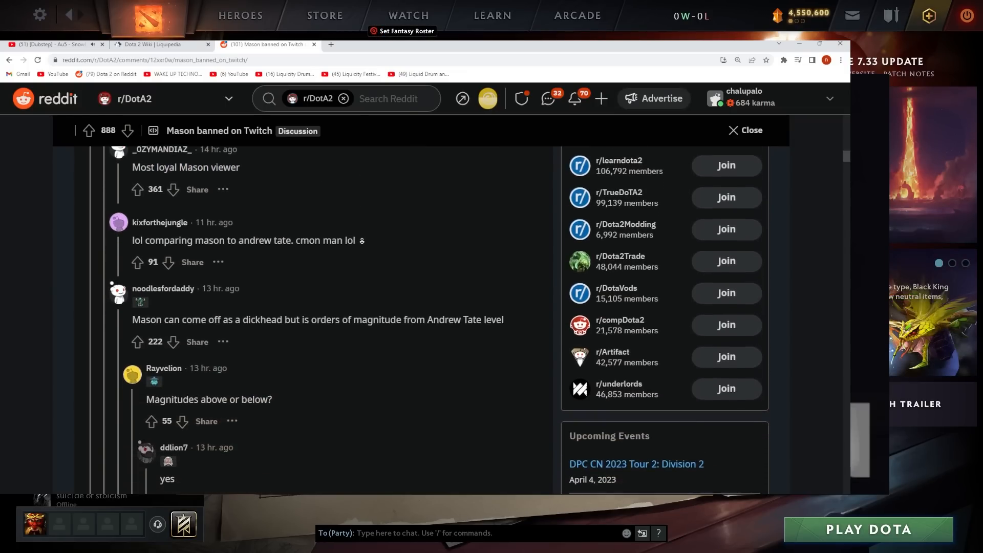
scroll(down, 3)
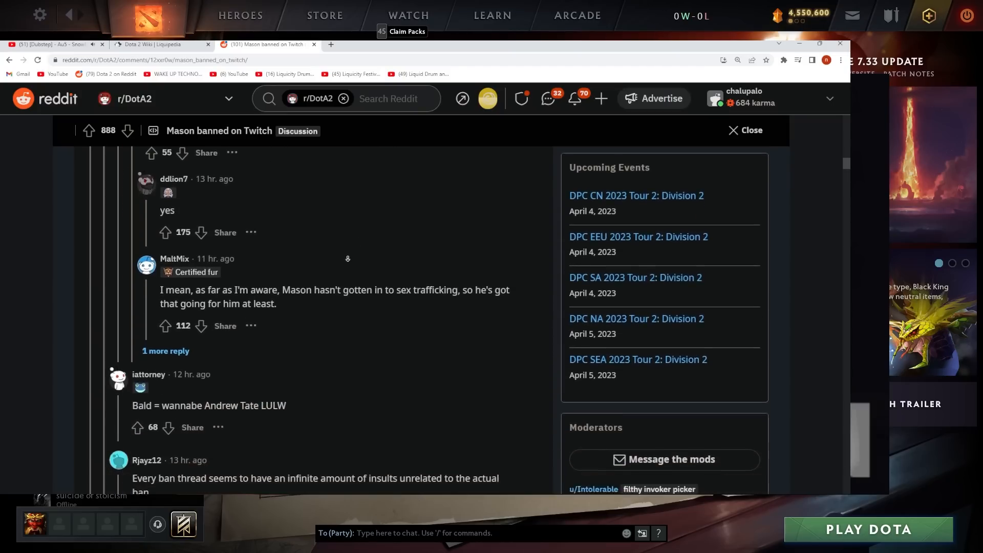
scroll(down, 3)
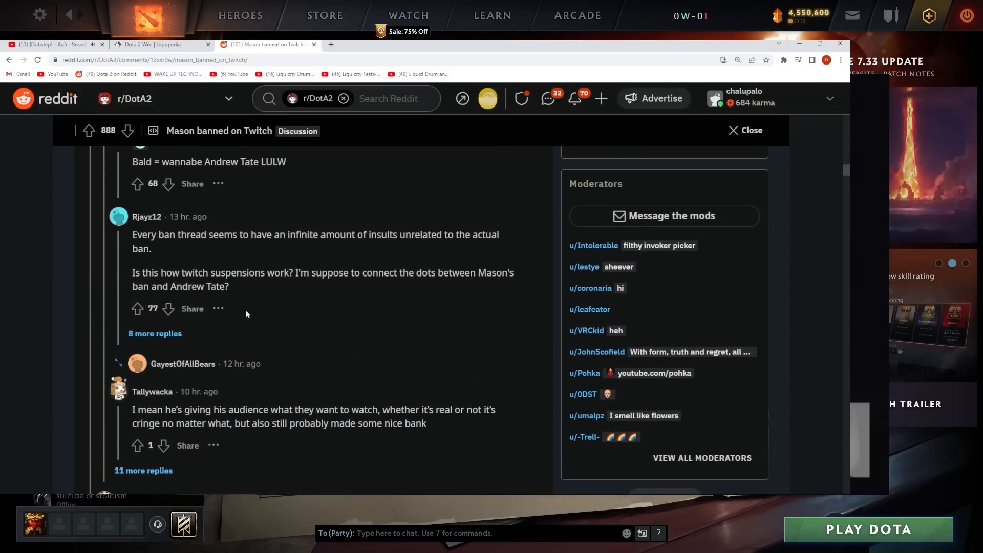
scroll(down, 3)
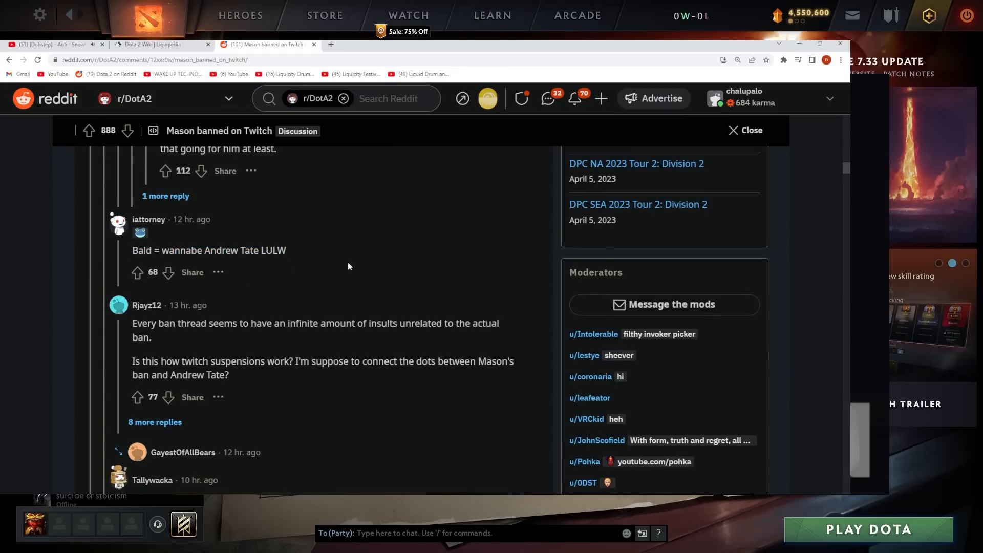
scroll(down, 3)
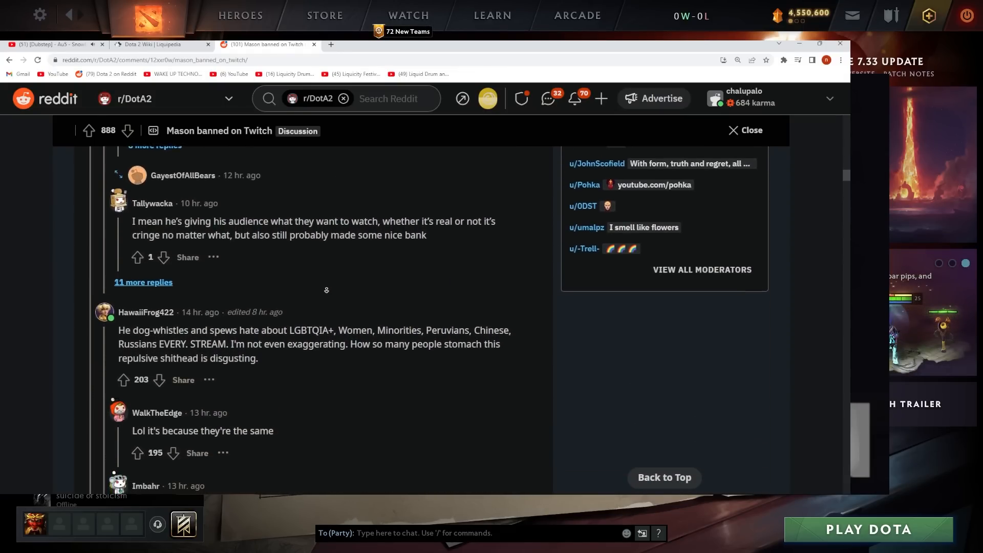
scroll(down, 3)
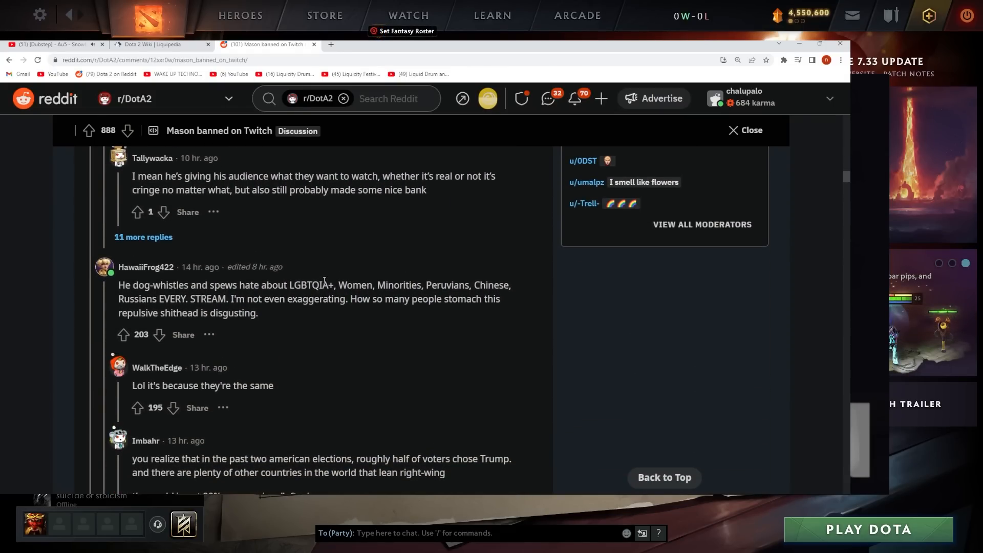
drag(118, 285, 258, 313)
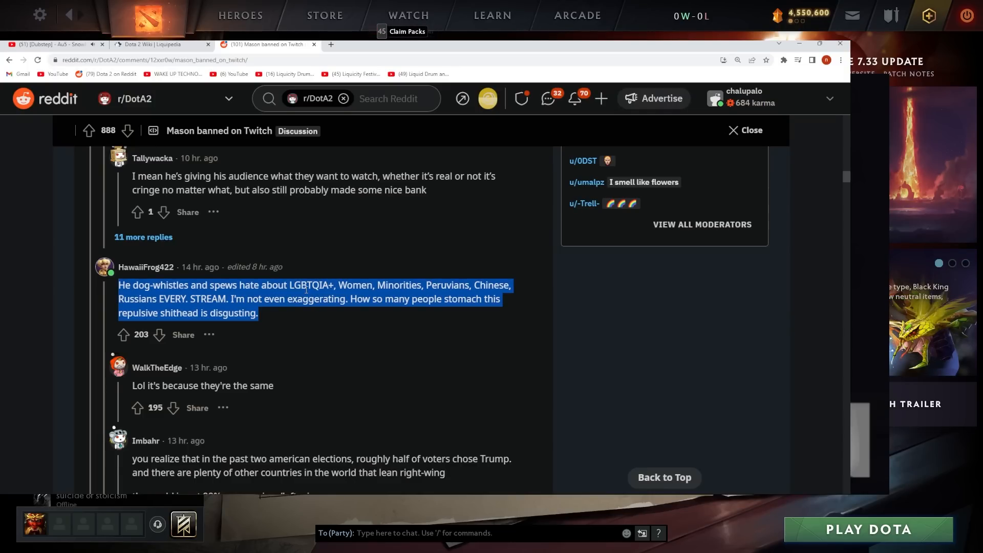
click(307, 299)
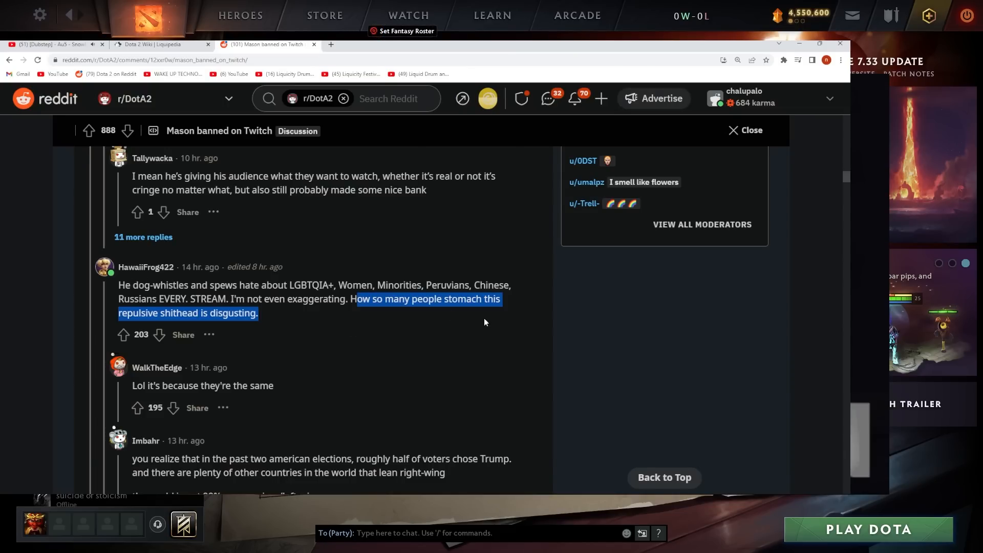
scroll(down, 3)
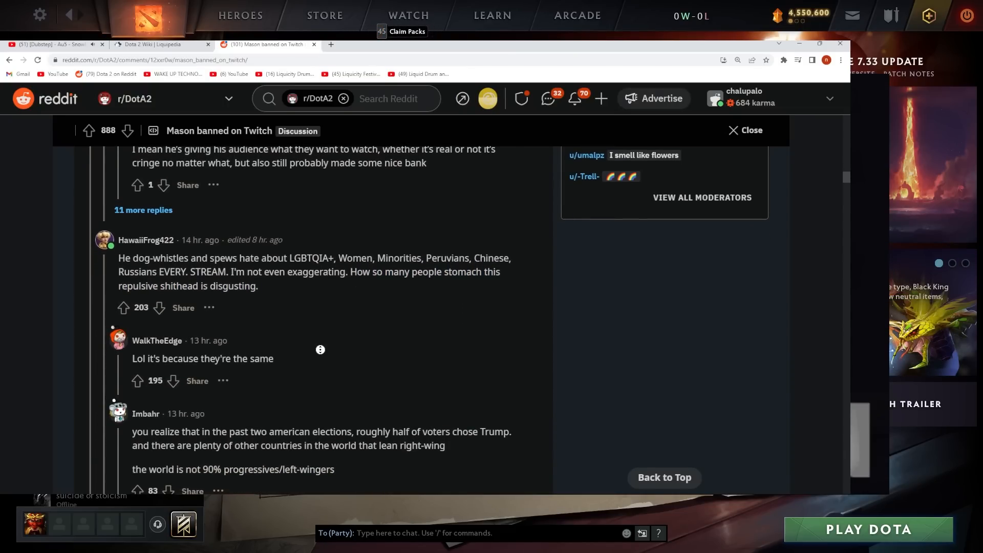
scroll(down, 3)
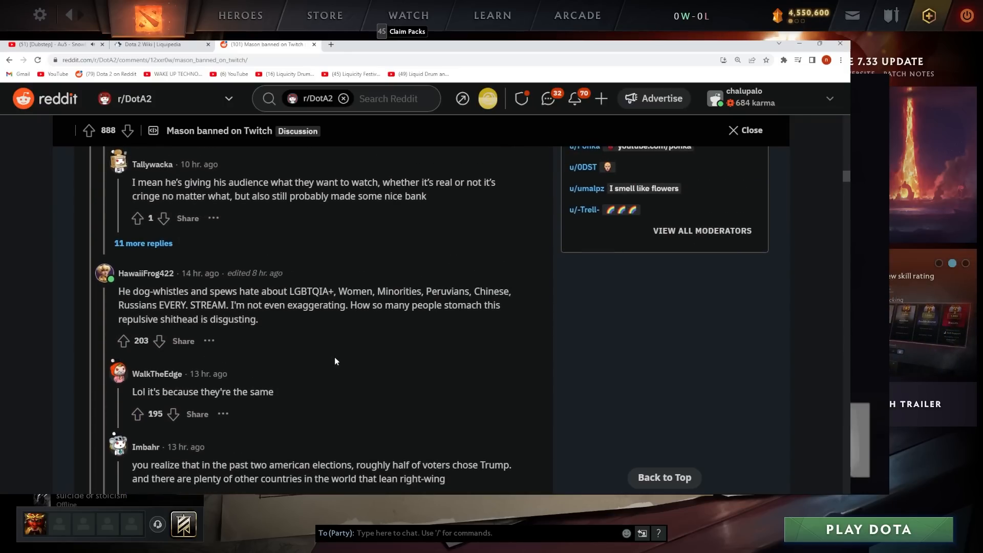
scroll(down, 3)
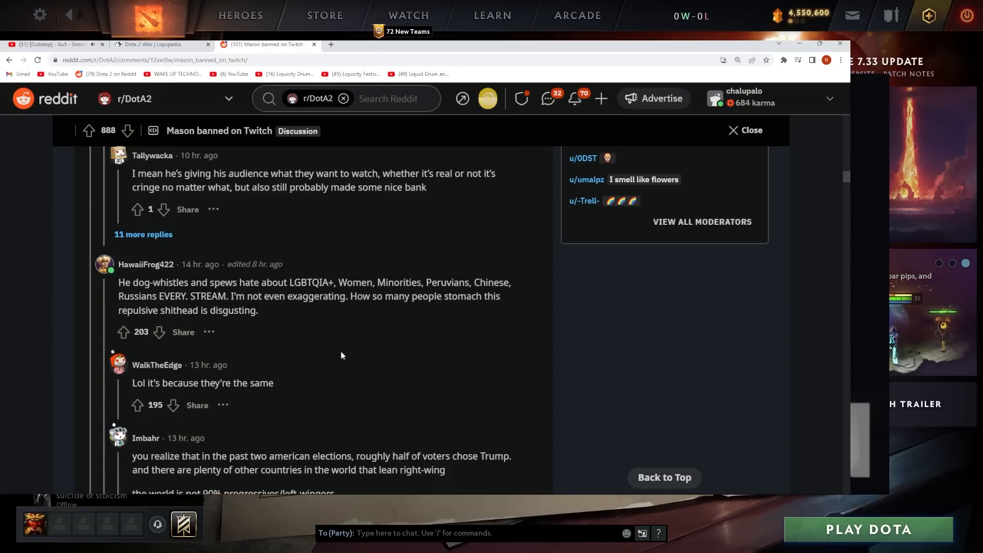
mouse_move(339, 356)
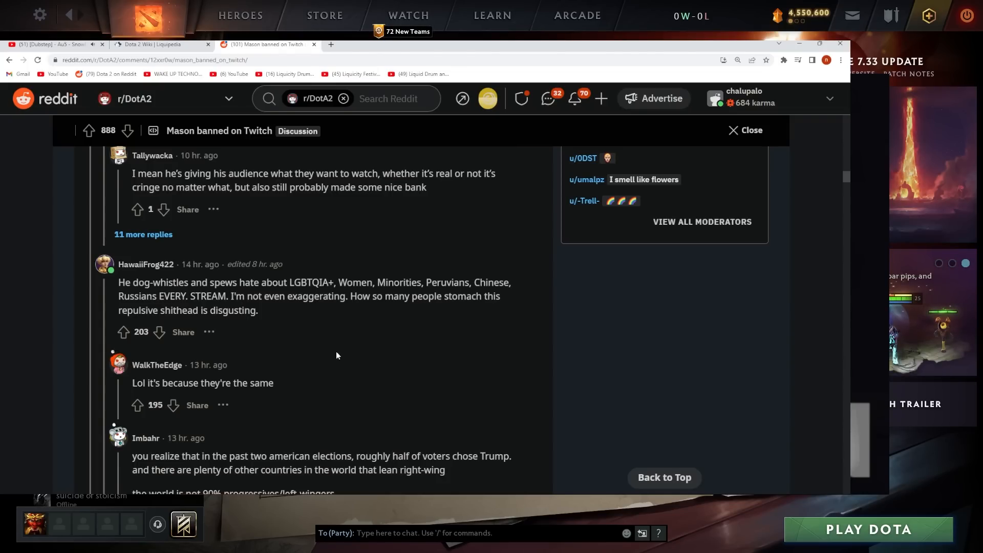
scroll(down, 3)
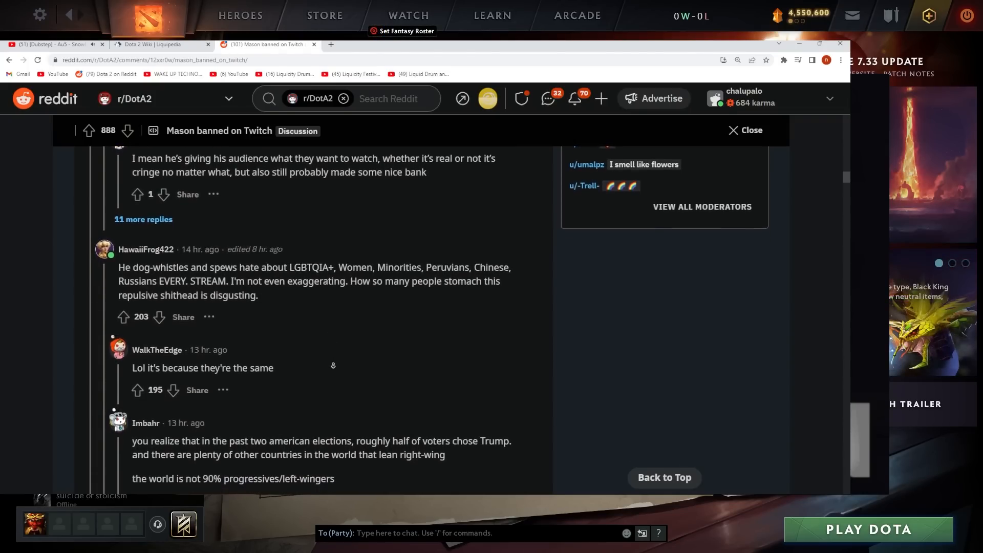
scroll(down, 3)
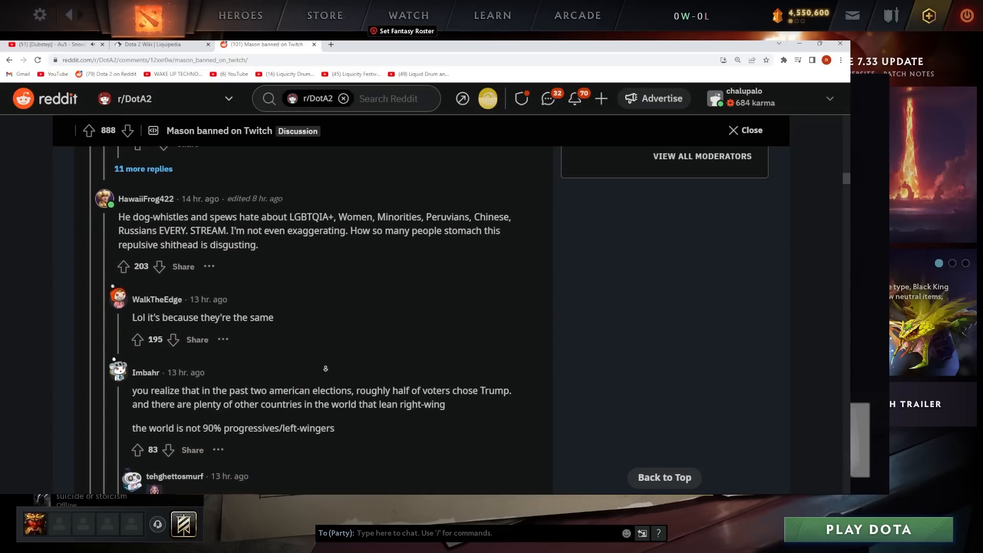
scroll(down, 3)
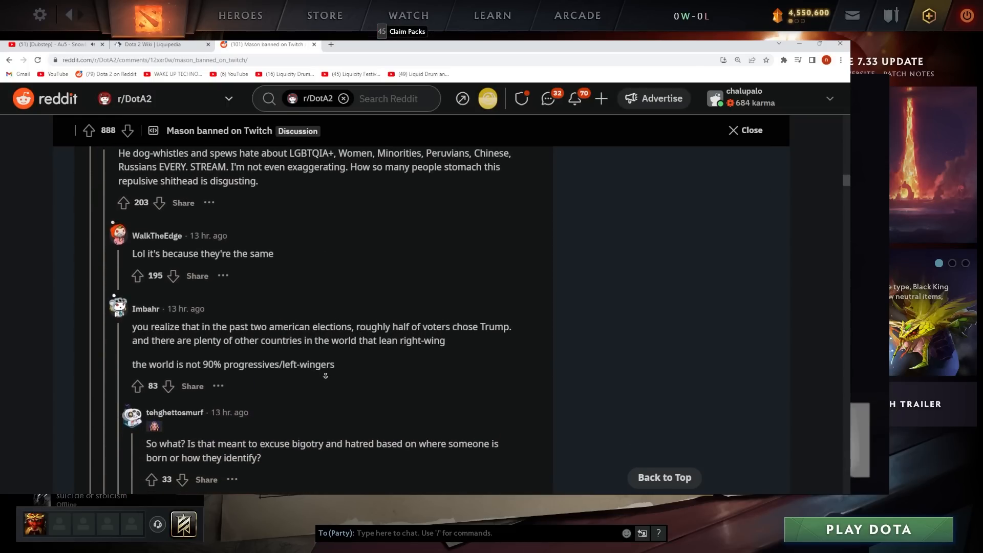
scroll(down, 3)
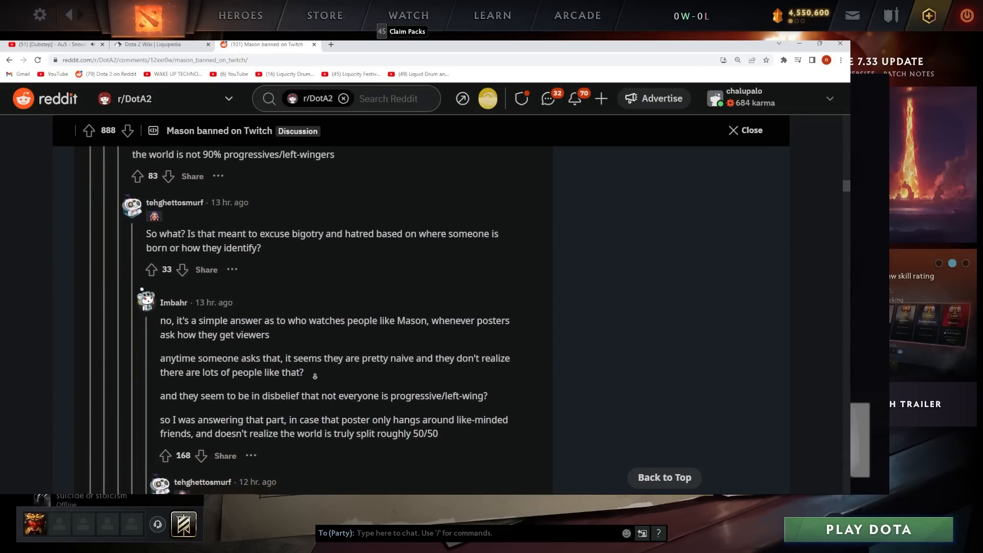
scroll(down, 3)
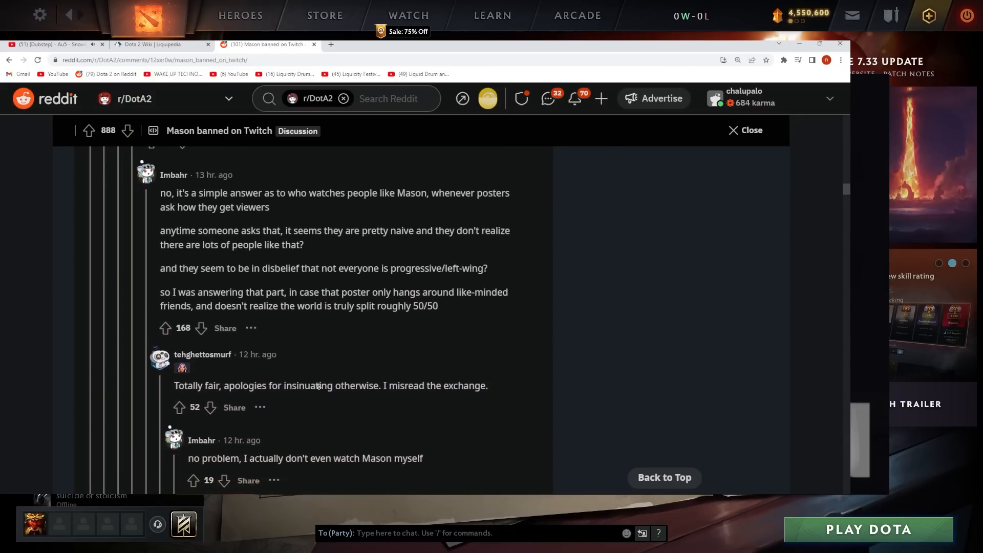
scroll(down, 3)
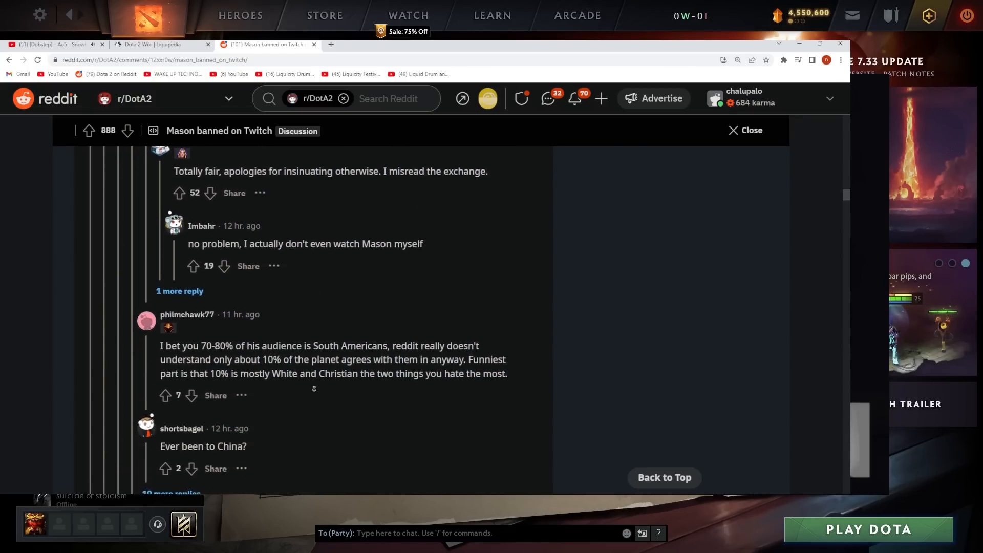